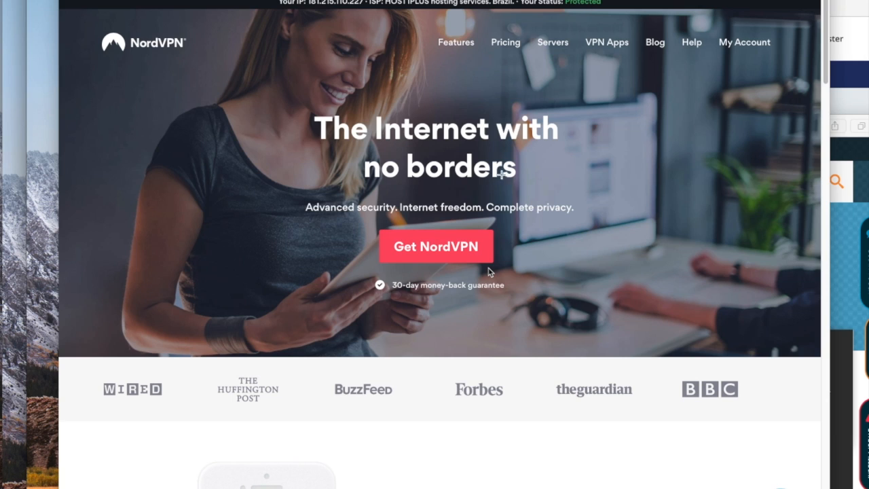
{"action": "mouse_move", "coordinate": [489, 273]}
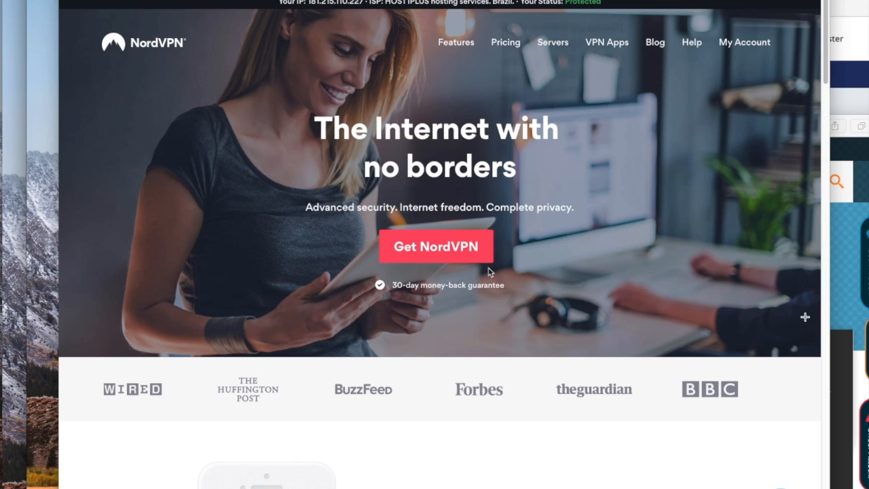
{"action": "mouse_move", "coordinate": [717, 38]}
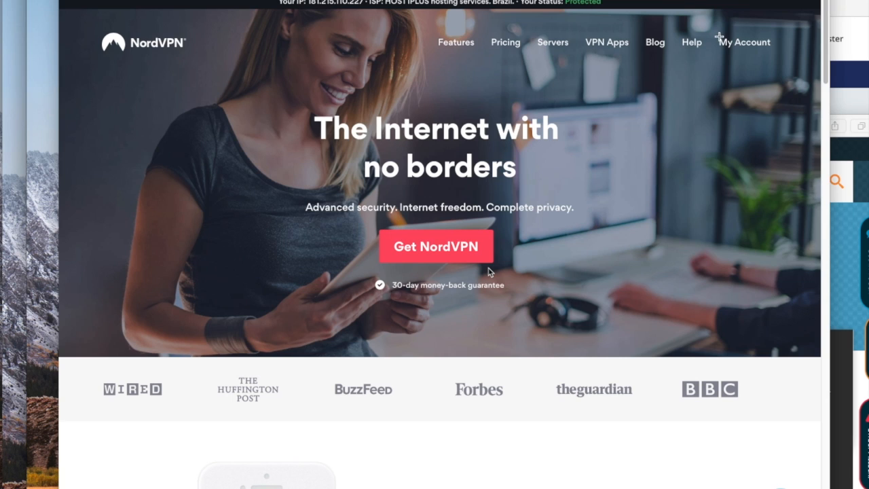
{"action": "mouse_move", "coordinate": [356, 61]}
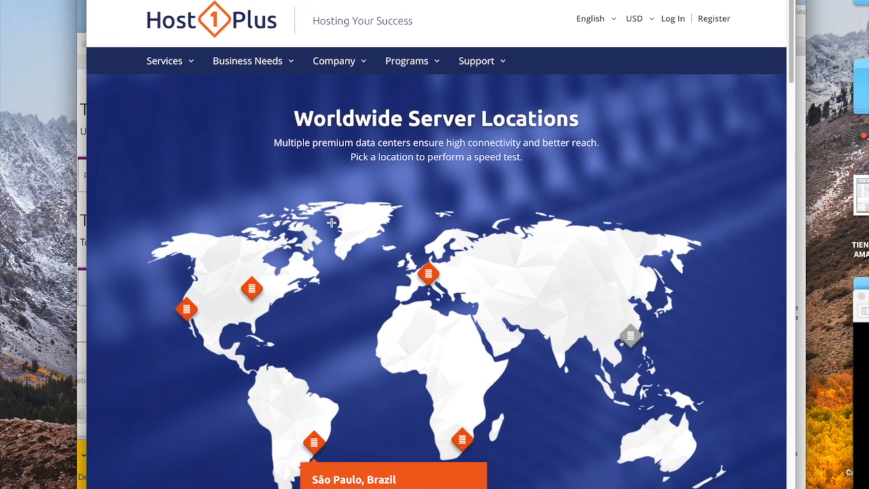
{"action": "mouse_move", "coordinate": [252, 450]}
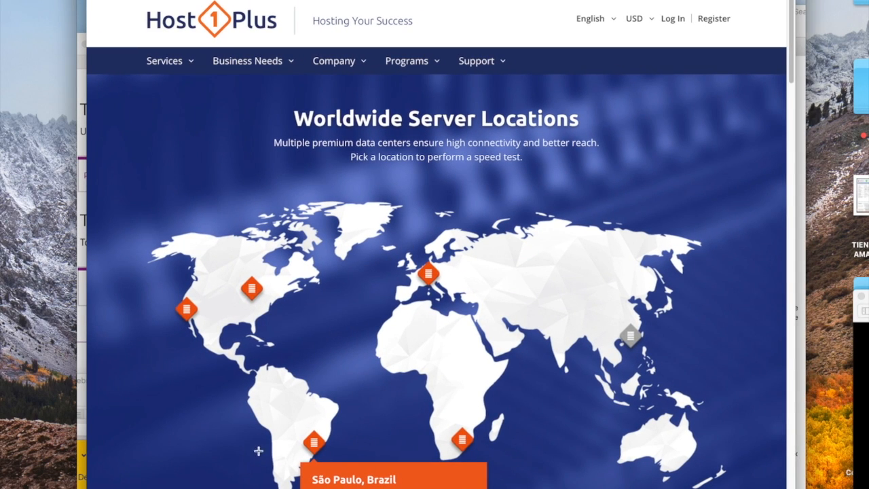
{"action": "mouse_move", "coordinate": [319, 445]}
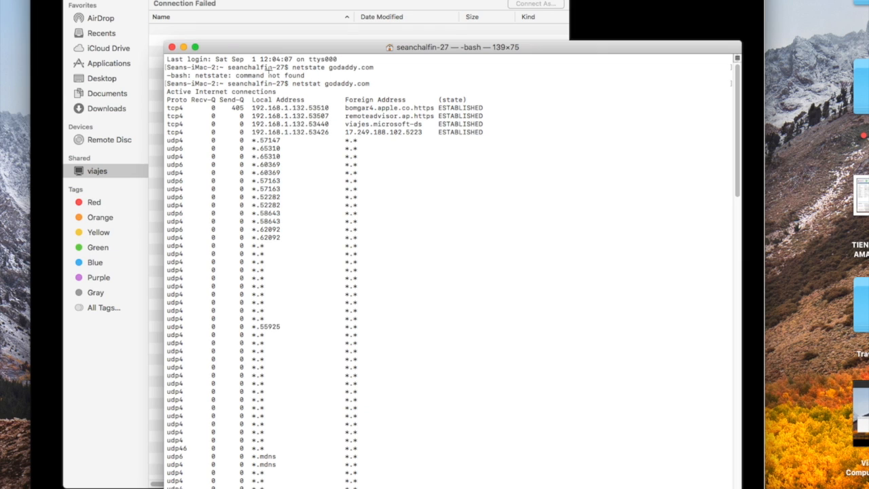
{"action": "mouse_move", "coordinate": [346, 87]}
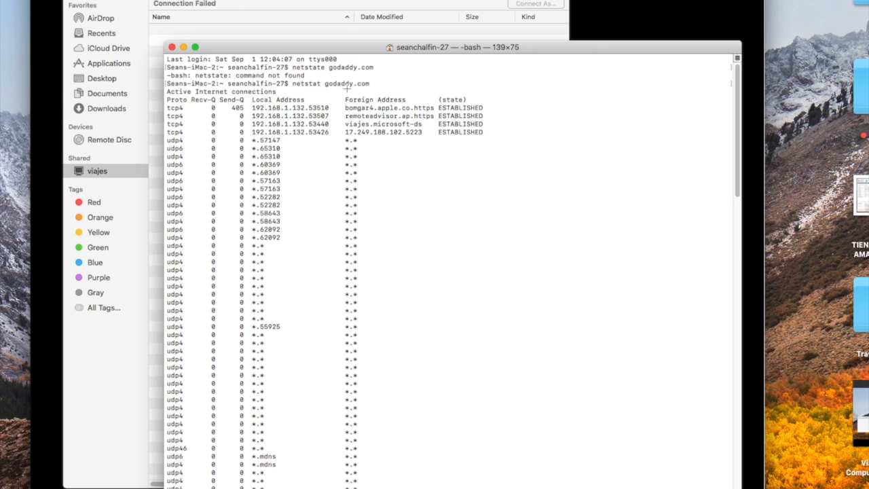
Step: Mark the established foreign-address lines, including viajes.microsoft, in the netstat godaddy.com output
{"action": "left_click_drag", "start_coordinate": [329, 107], "coordinate": [369, 131]}
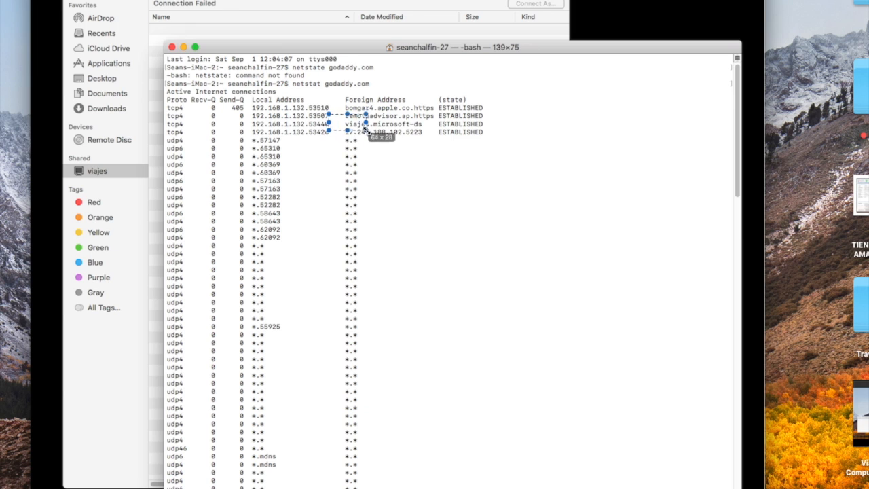
{"action": "left_click_drag", "start_coordinate": [329, 115], "coordinate": [537, 136]}
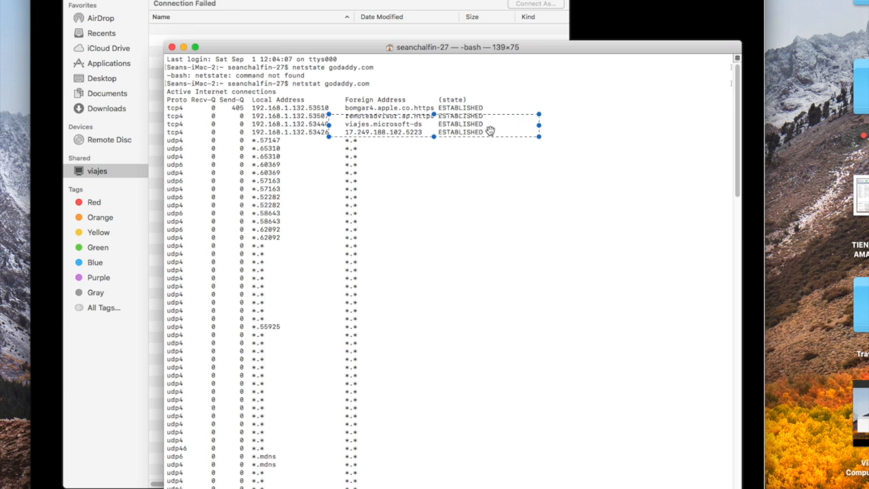
{"action": "mouse_move", "coordinate": [367, 130]}
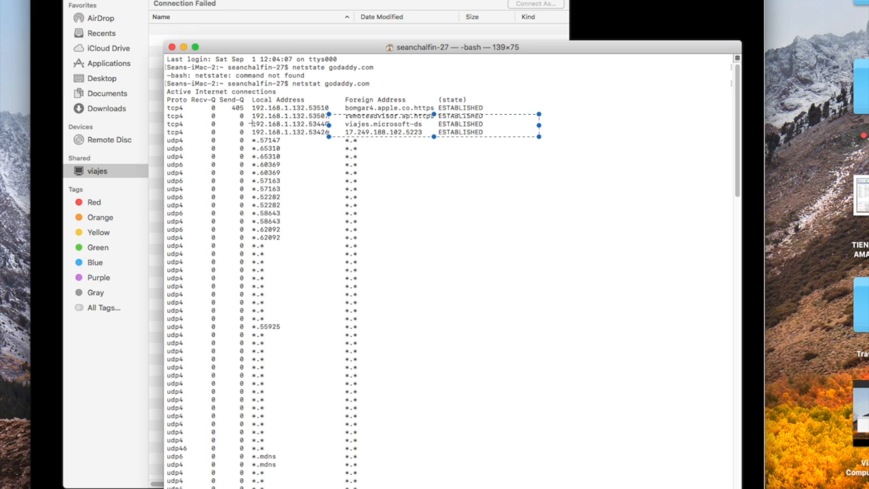
{"action": "mouse_move", "coordinate": [122, 139]}
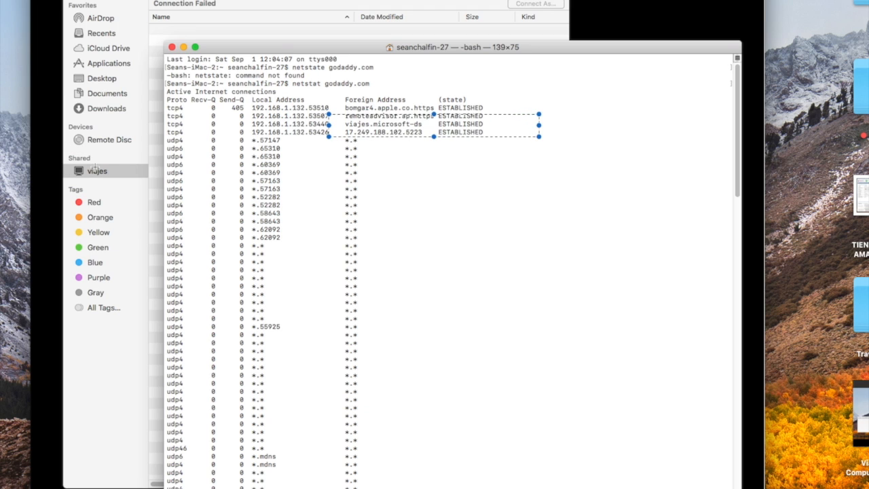
{"action": "mouse_move", "coordinate": [155, 120]}
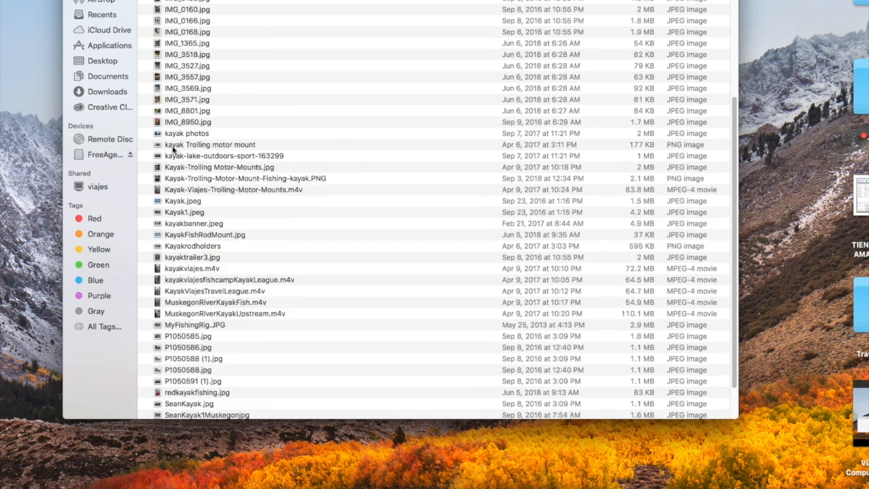
Step: Scroll down the Finder list of kayak photos, screenshots and MPEG-4 movies
{"action": "scroll", "scroll_direction": "down", "scroll_amount": 3}
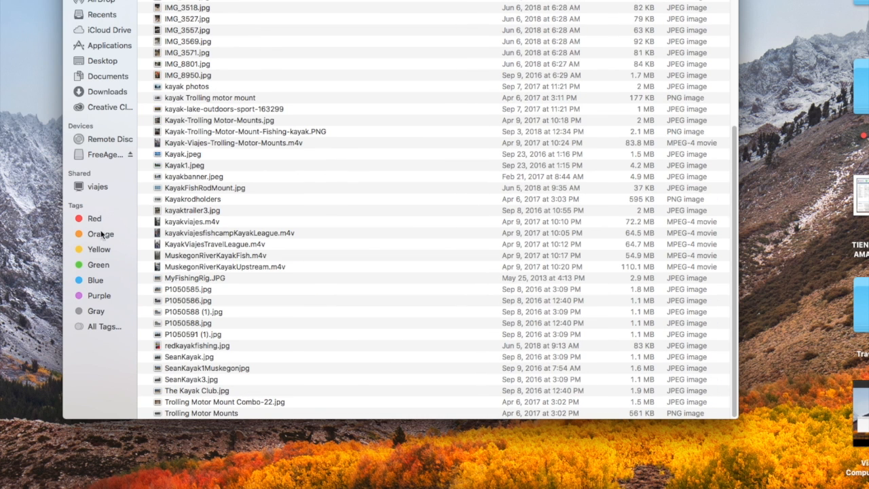
{"action": "mouse_move", "coordinate": [58, 204]}
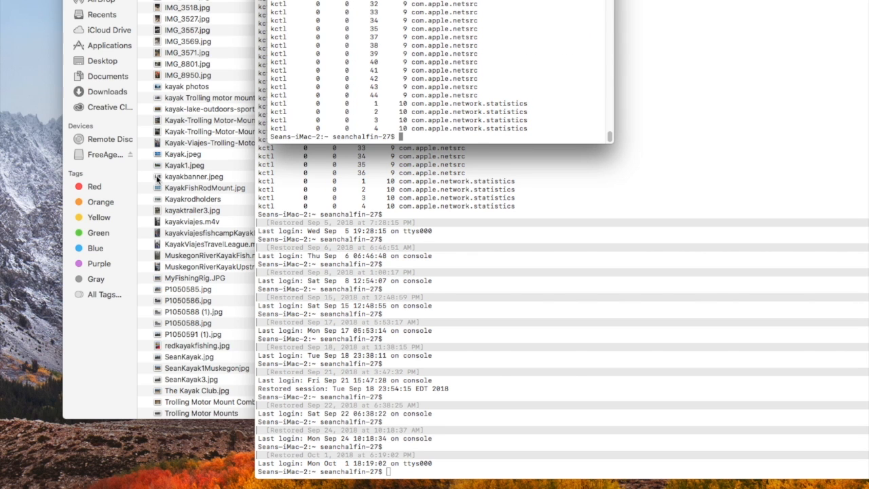
{"action": "mouse_move", "coordinate": [554, 111]}
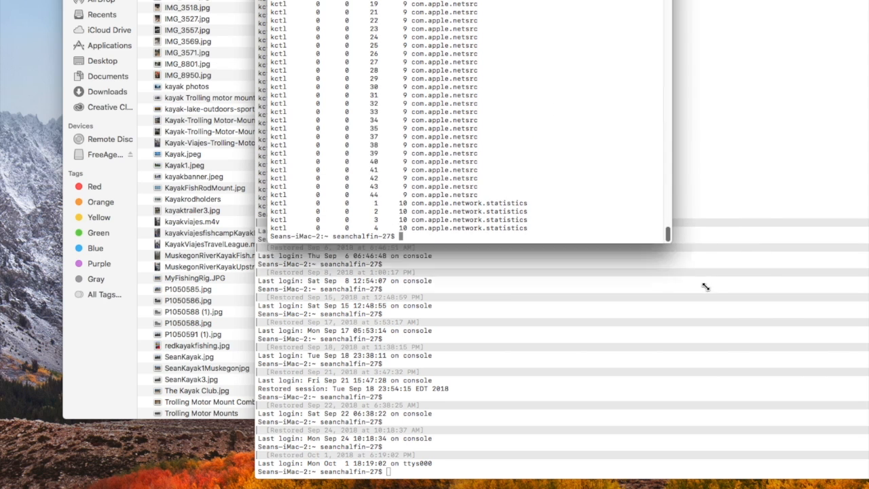
{"action": "scroll", "scroll_direction": "down", "scroll_amount": 3}
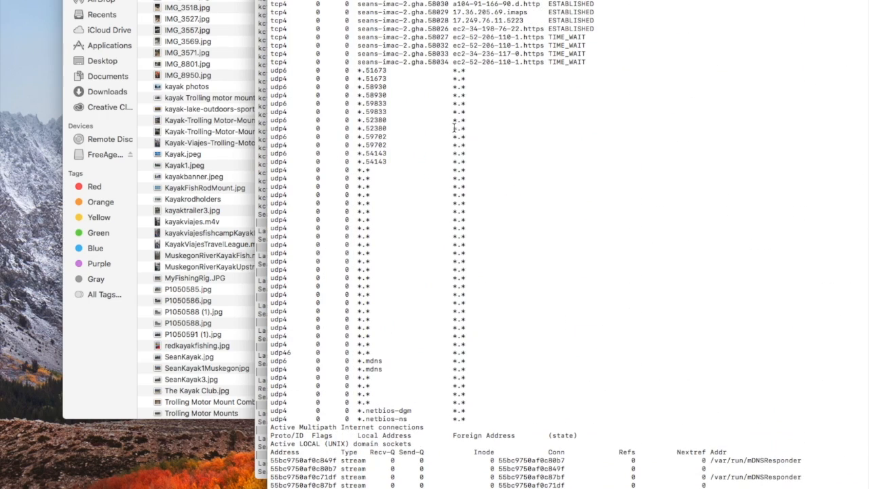
{"action": "mouse_move", "coordinate": [570, 133]}
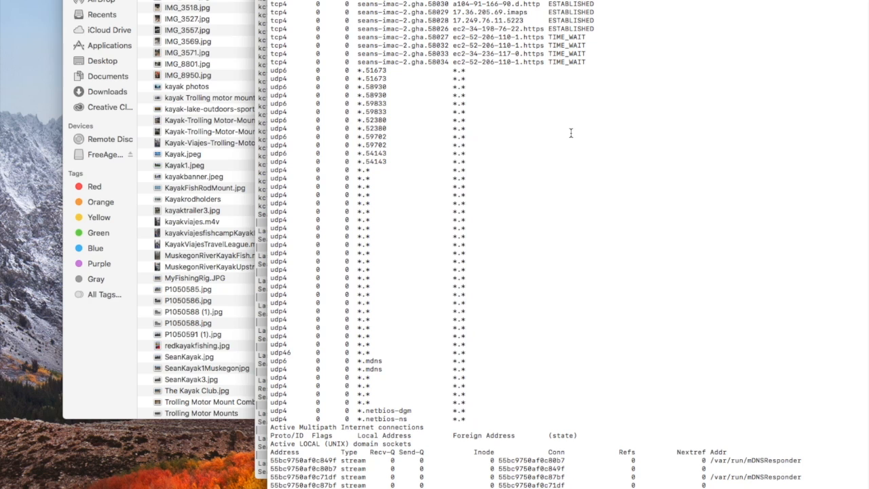
{"action": "mouse_move", "coordinate": [562, 143]}
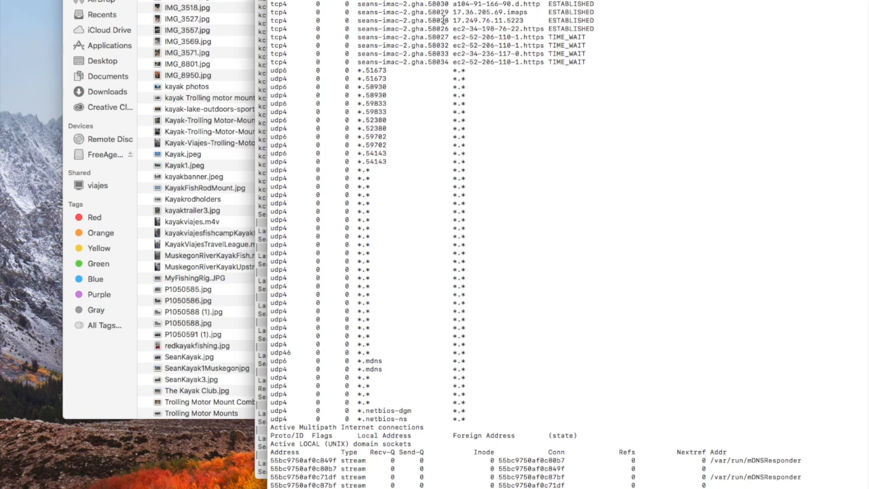
{"action": "mouse_move", "coordinate": [95, 171]}
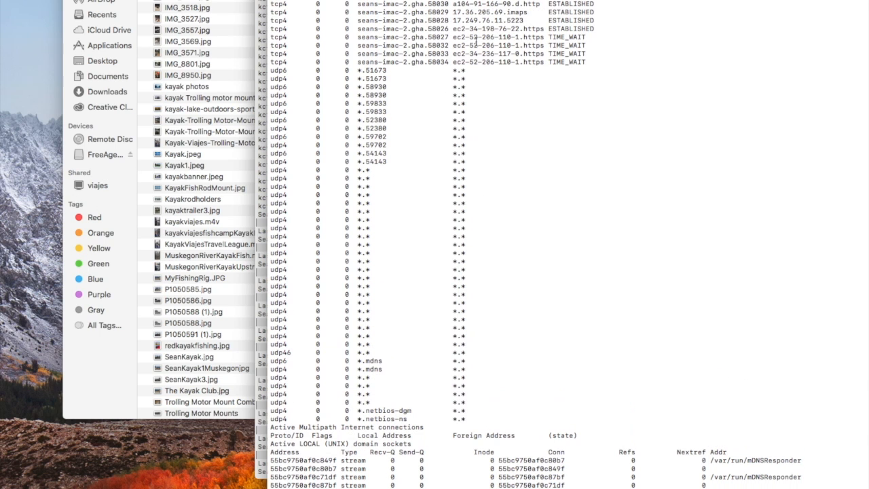
{"action": "mouse_move", "coordinate": [68, 179]}
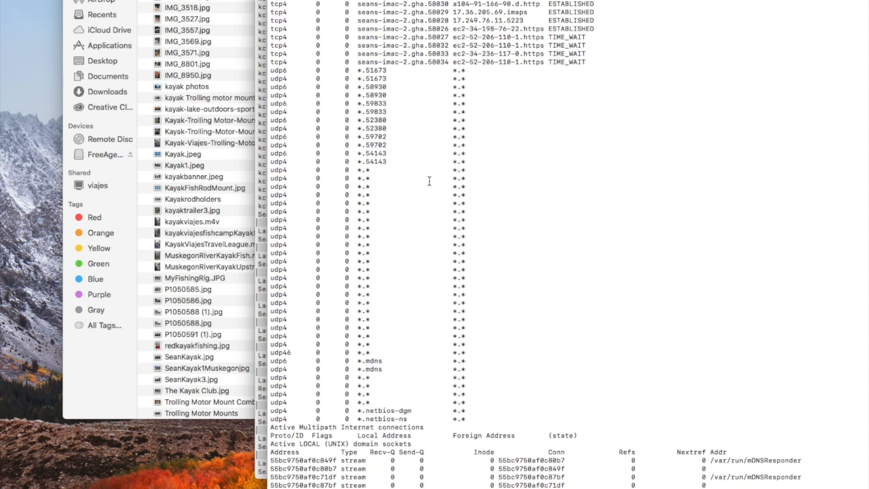
{"action": "scroll", "scroll_direction": "down", "scroll_amount": 3}
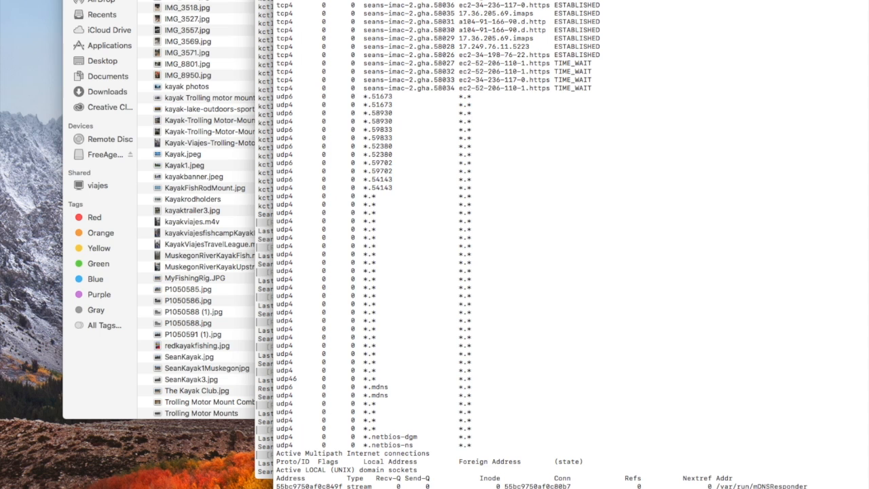
{"action": "scroll", "scroll_direction": "down", "scroll_amount": 3}
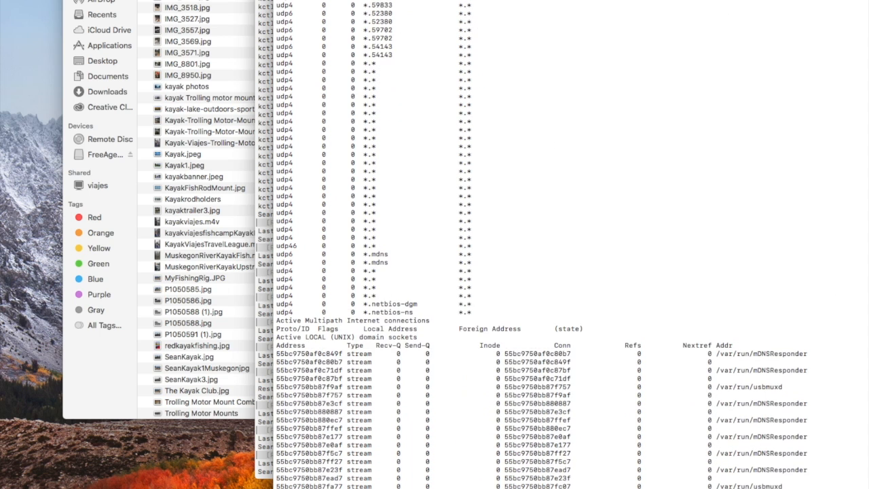
{"action": "scroll", "scroll_direction": "down", "scroll_amount": 3}
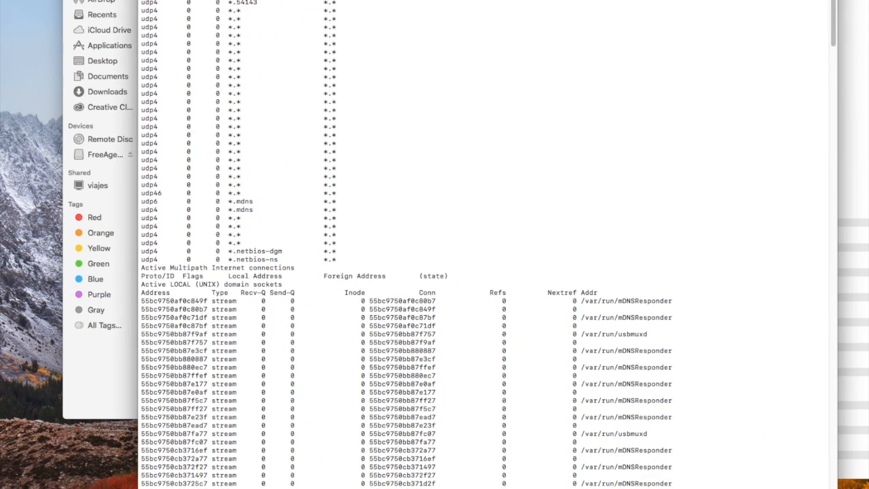
{"action": "scroll", "scroll_direction": "down", "scroll_amount": 3}
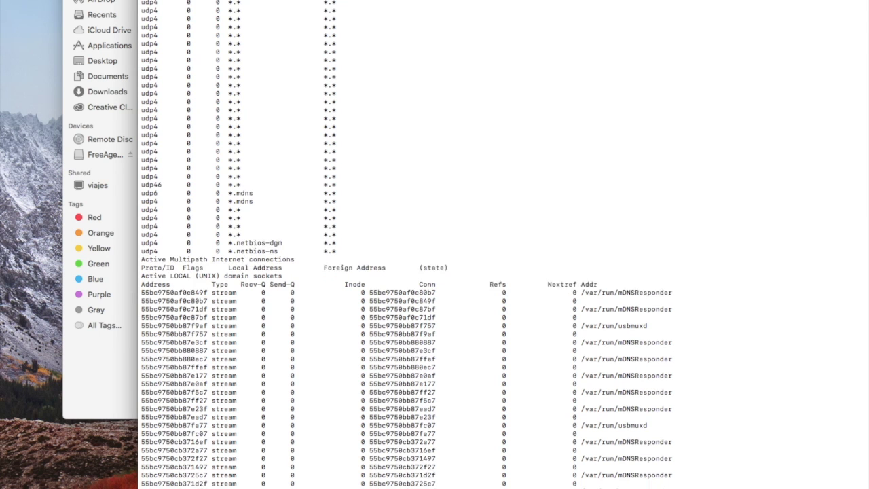
{"action": "scroll", "scroll_direction": "down", "scroll_amount": 3}
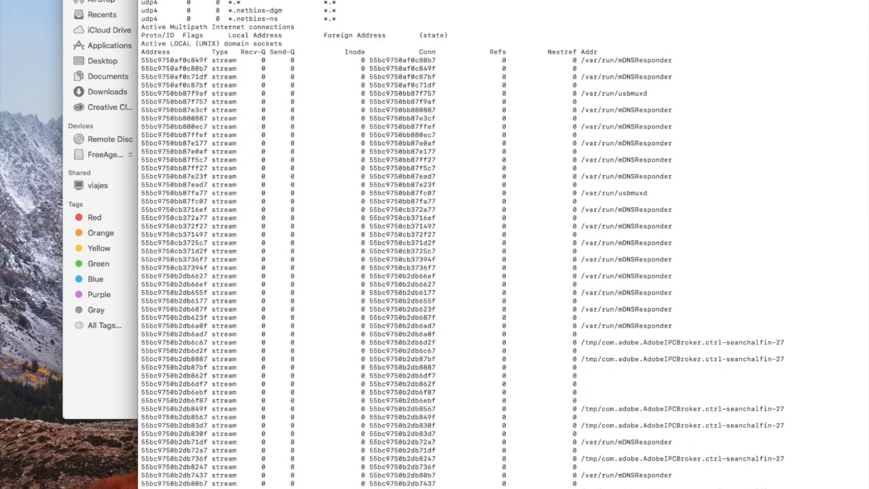
{"action": "scroll", "scroll_direction": "down", "scroll_amount": 3}
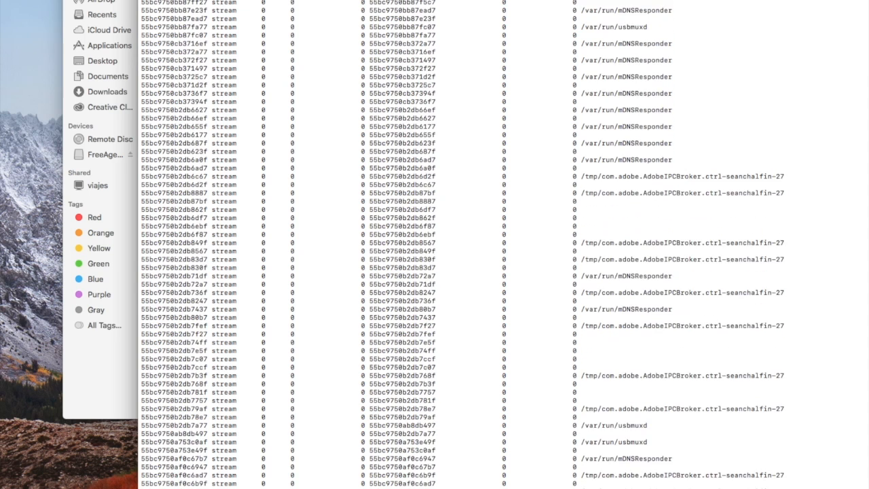
{"action": "scroll", "scroll_direction": "down", "scroll_amount": 3}
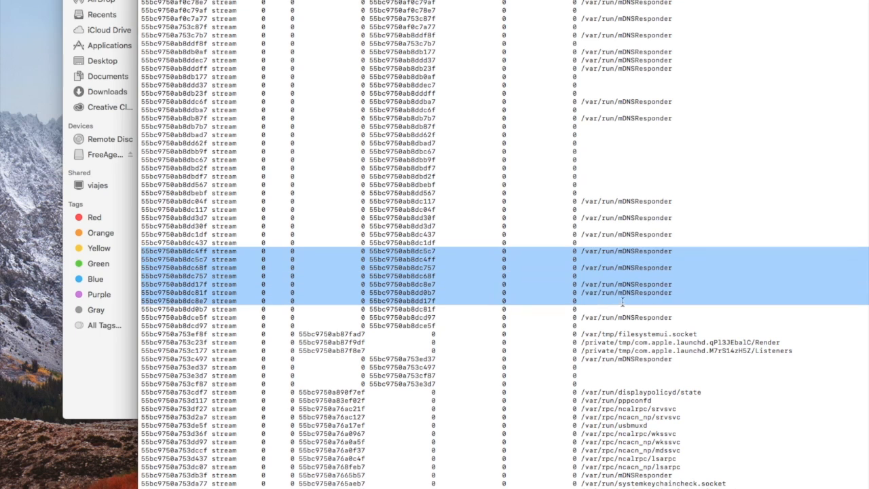
{"action": "scroll", "scroll_direction": "down", "scroll_amount": 3}
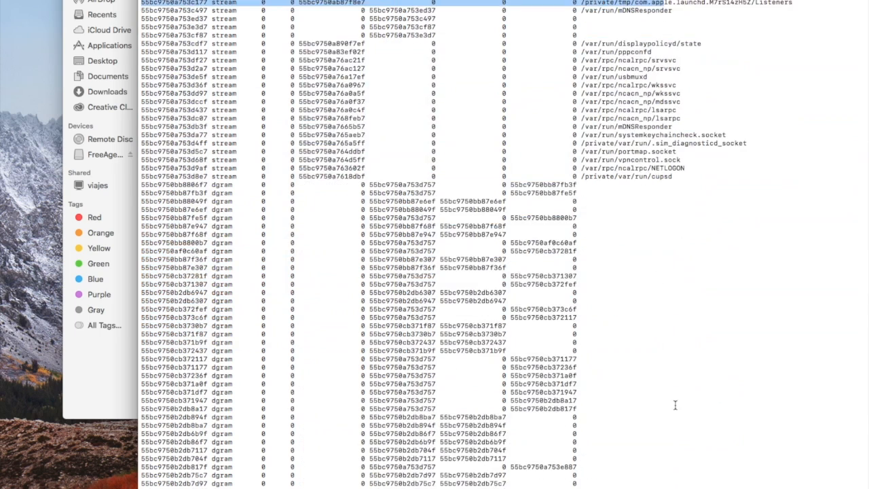
{"action": "scroll", "scroll_direction": "down", "scroll_amount": 3}
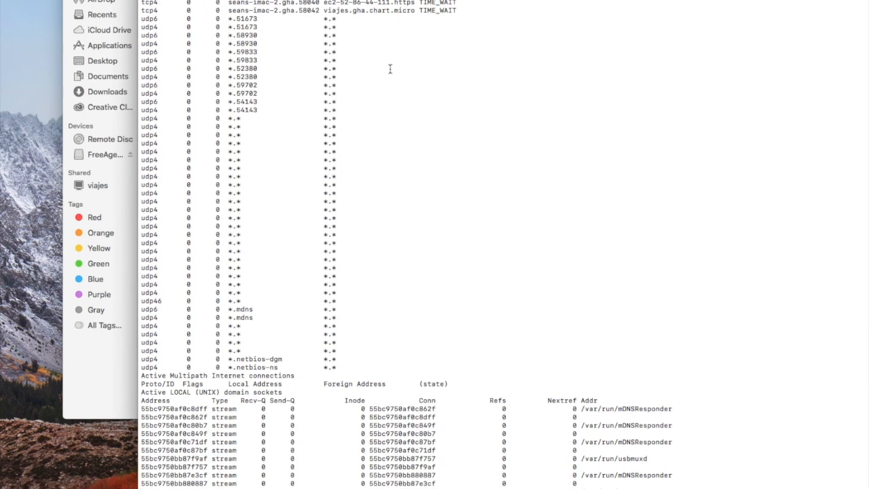
{"action": "mouse_move", "coordinate": [360, 22]}
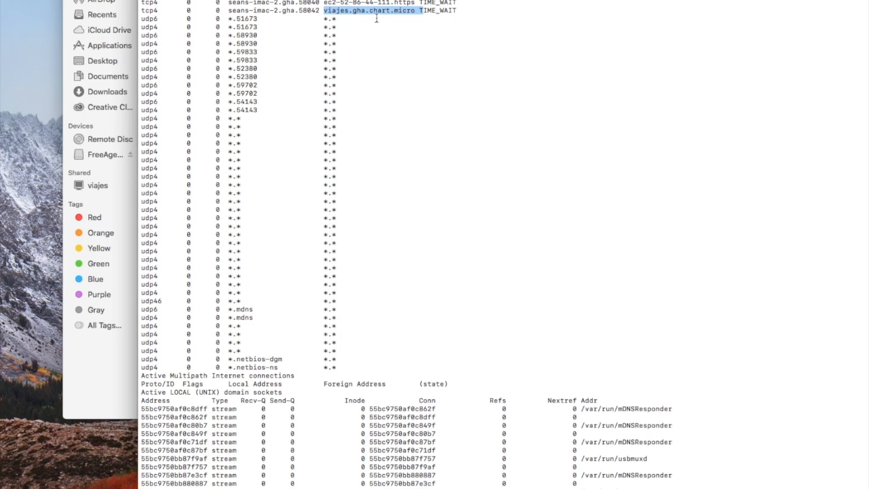
{"action": "mouse_move", "coordinate": [315, 15]}
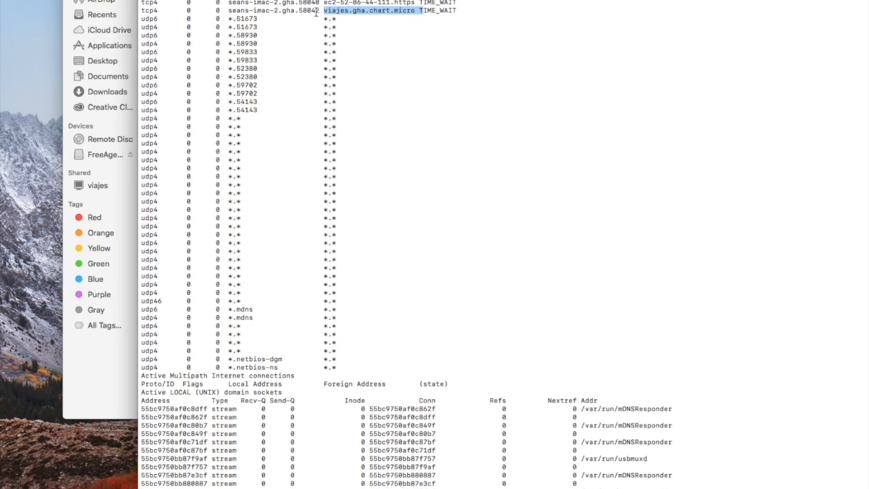
{"action": "mouse_move", "coordinate": [88, 157]}
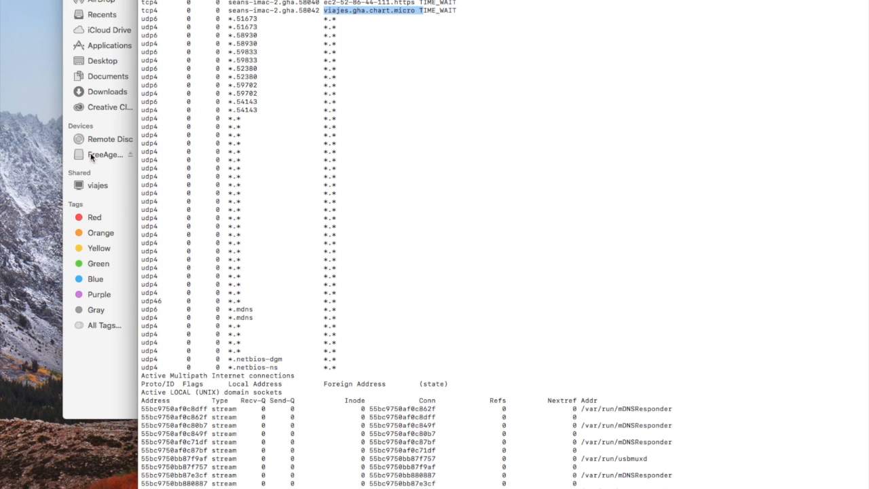
{"action": "mouse_move", "coordinate": [66, 163]}
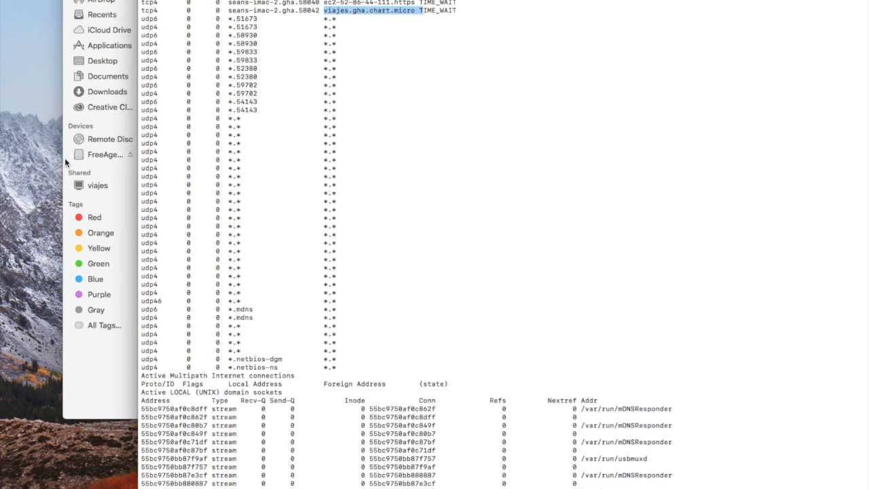
{"action": "mouse_move", "coordinate": [119, 168]}
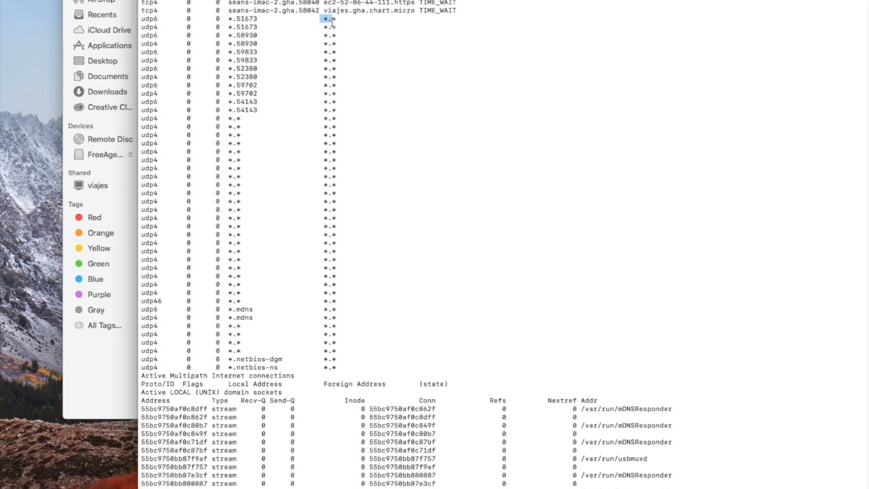
{"action": "left_click_drag", "start_coordinate": [329, 20], "coordinate": [345, 278]}
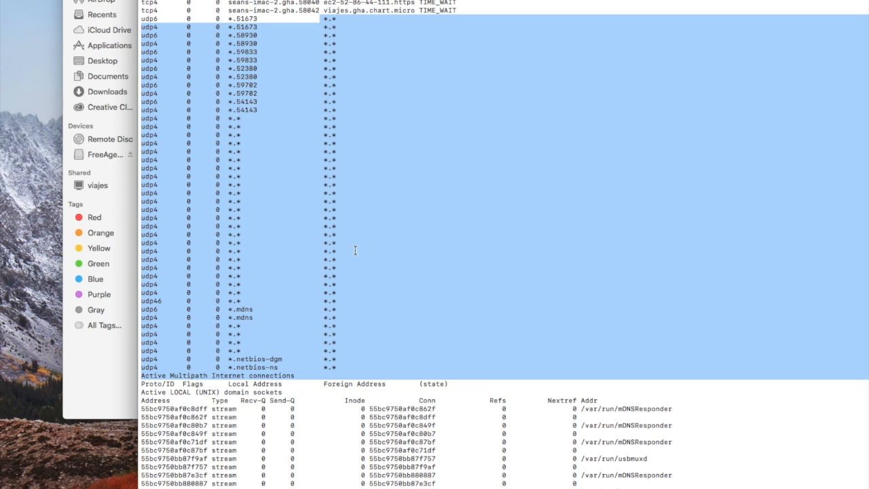
{"action": "scroll", "scroll_direction": "down", "scroll_amount": 3}
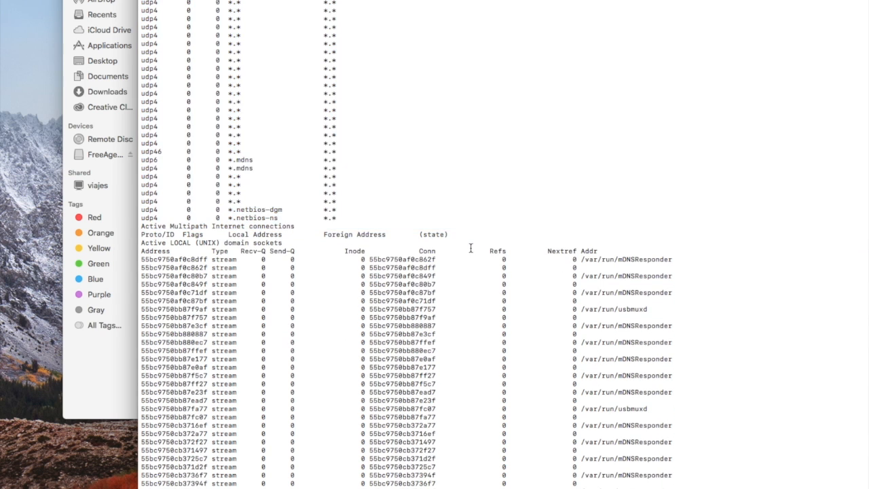
{"action": "scroll", "scroll_direction": "down", "scroll_amount": 3}
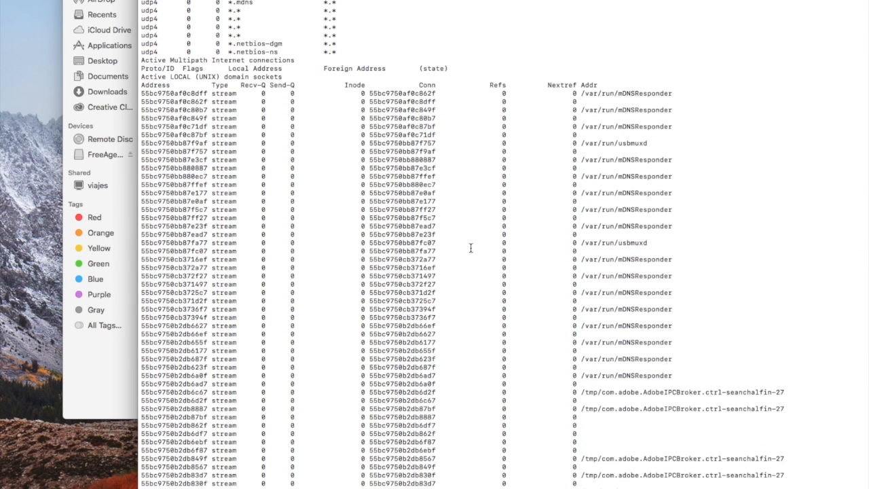
{"action": "scroll", "scroll_direction": "down", "scroll_amount": 3}
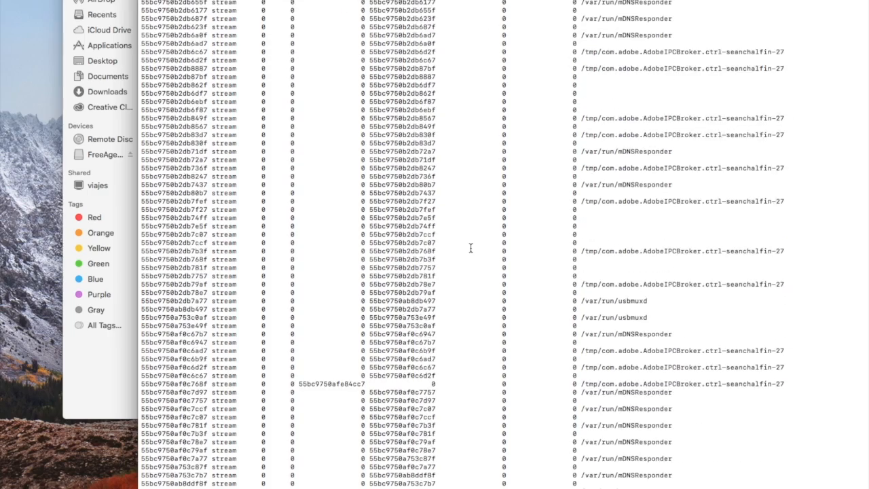
{"action": "scroll", "scroll_direction": "down", "scroll_amount": 3}
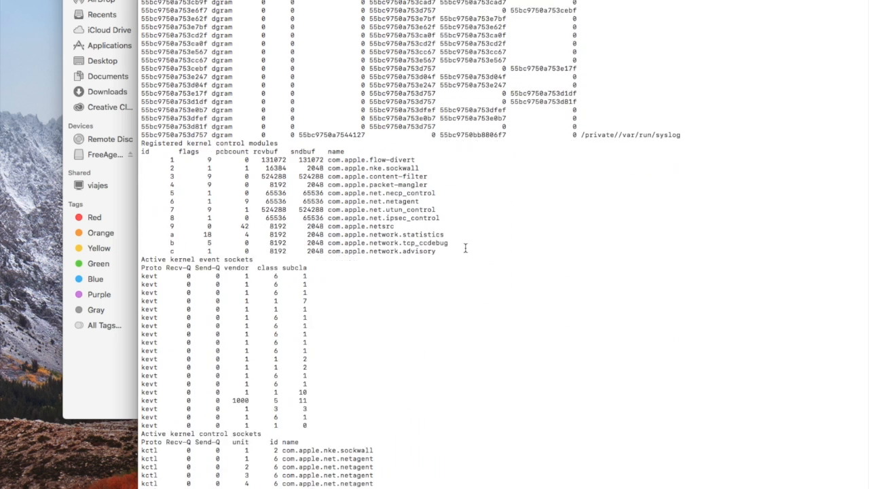
{"action": "scroll", "scroll_direction": "down", "scroll_amount": 3}
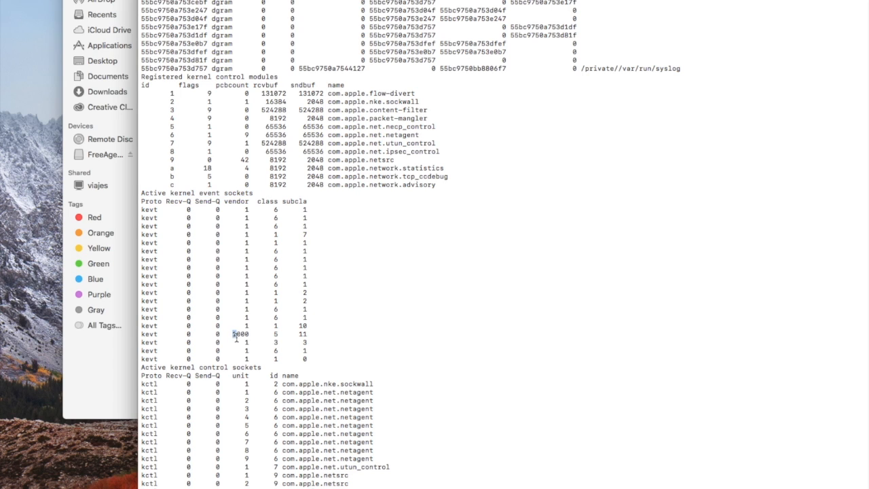
{"action": "left_click_drag", "start_coordinate": [232, 334], "coordinate": [314, 334]}
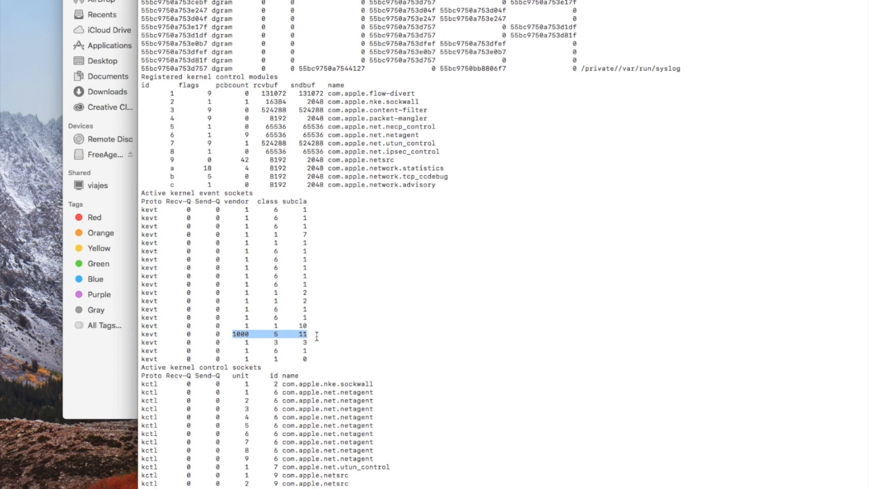
{"action": "scroll", "scroll_direction": "down", "scroll_amount": 3}
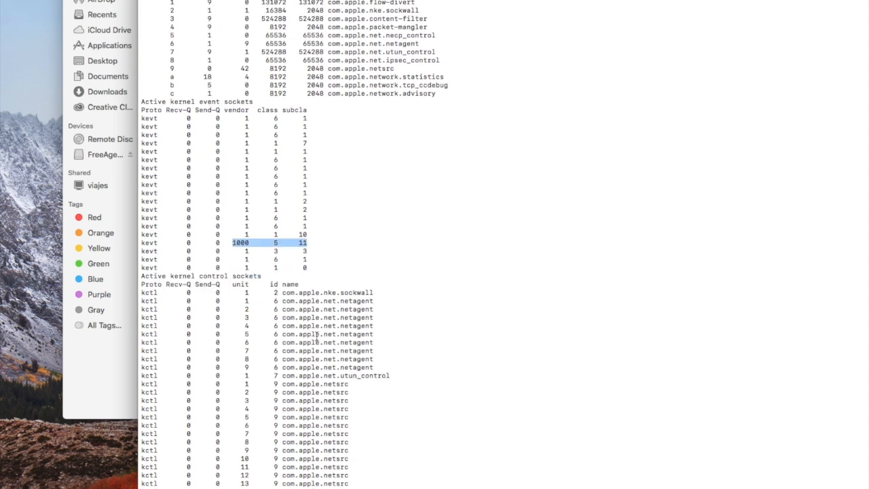
{"action": "scroll", "scroll_direction": "down", "scroll_amount": 3}
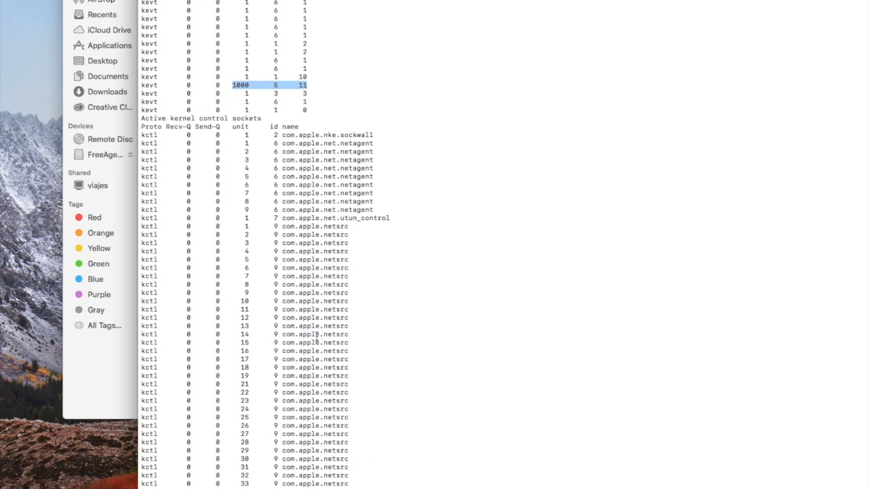
{"action": "scroll", "scroll_direction": "down", "scroll_amount": 3}
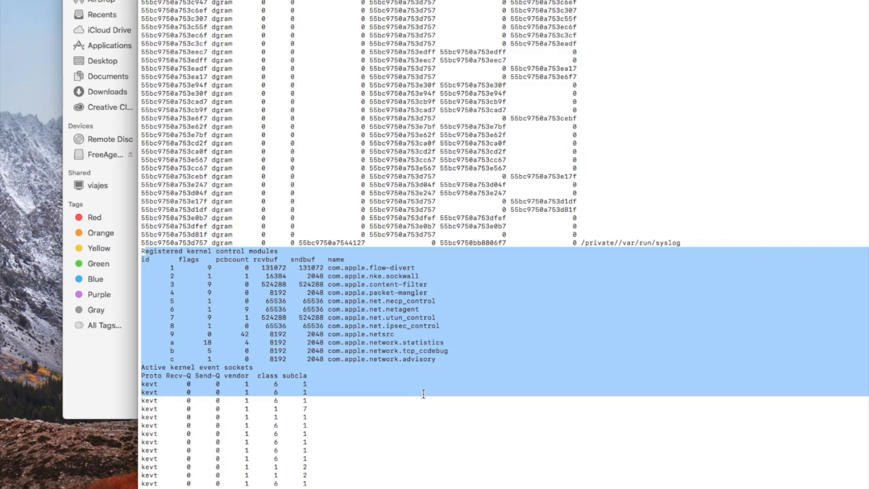
{"action": "scroll", "scroll_direction": "down", "scroll_amount": 3}
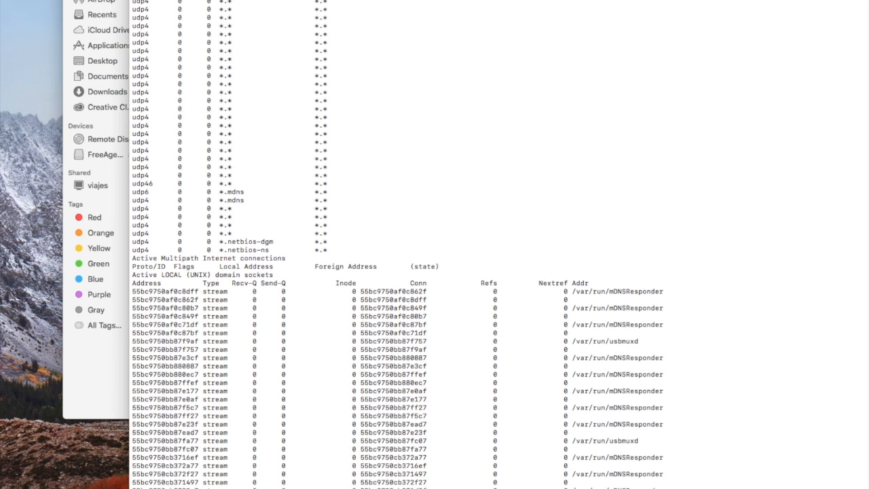
{"action": "mouse_move", "coordinate": [641, 121]}
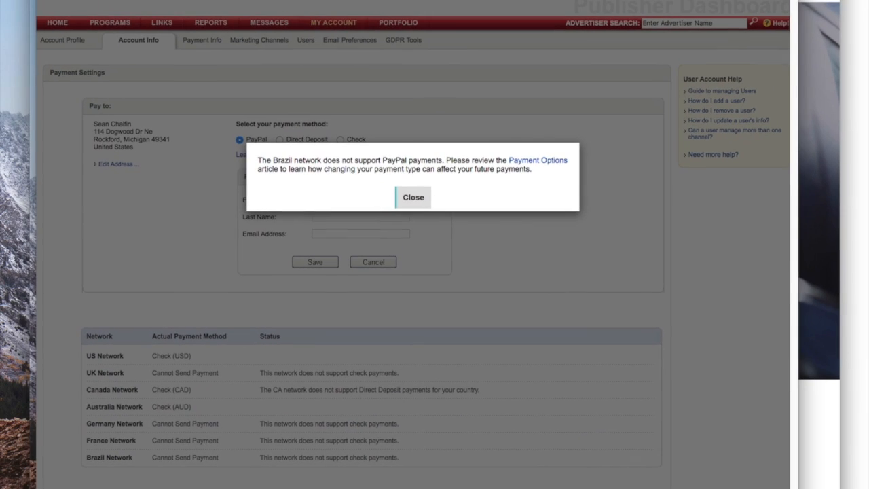
{"action": "mouse_move", "coordinate": [120, 12]}
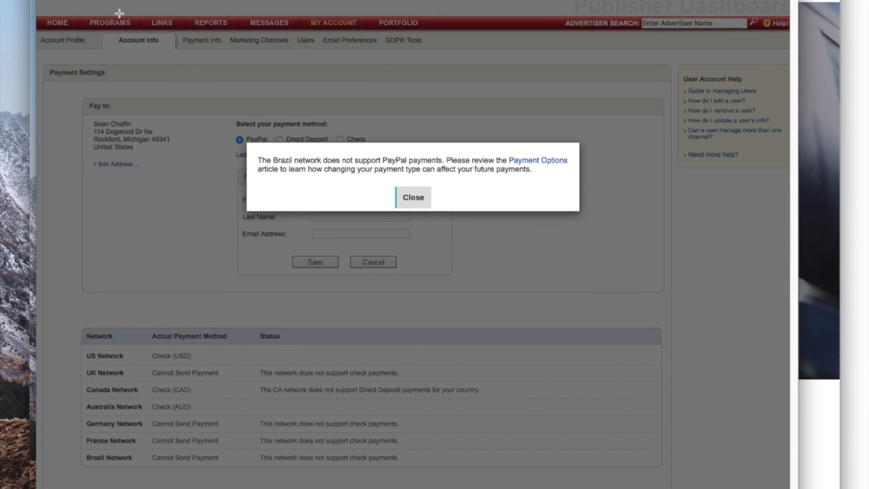
{"action": "mouse_move", "coordinate": [166, 132]}
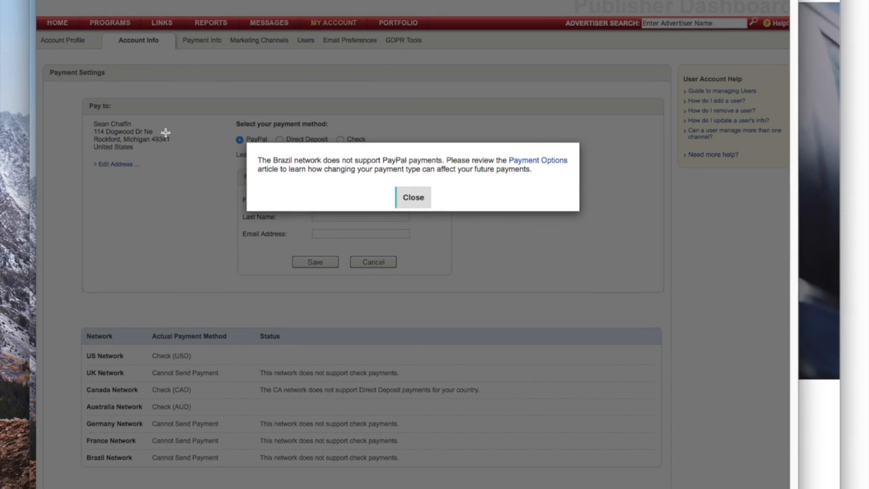
{"action": "mouse_move", "coordinate": [226, 168]}
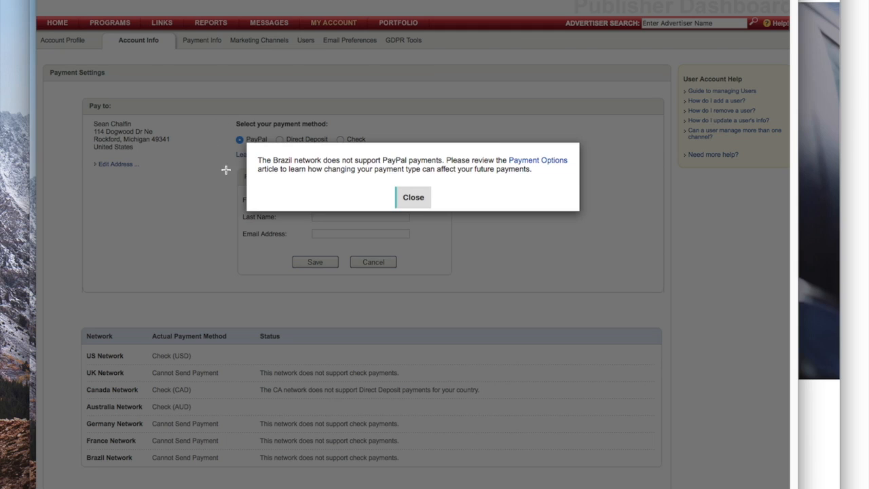
{"action": "mouse_move", "coordinate": [225, 153]}
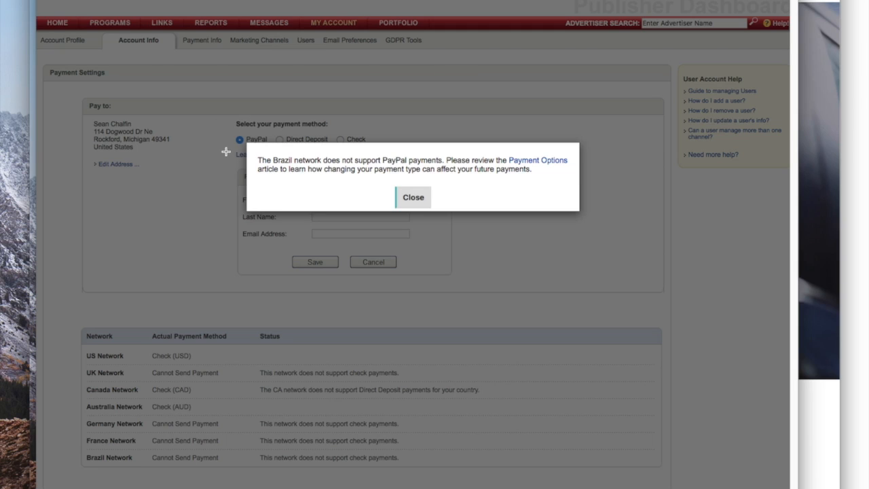
{"action": "mouse_move", "coordinate": [247, 147]}
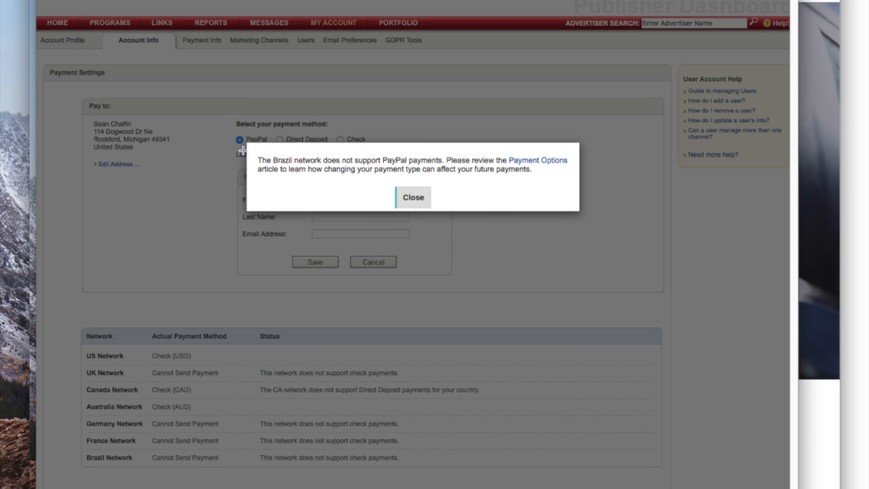
{"action": "mouse_move", "coordinate": [222, 144]}
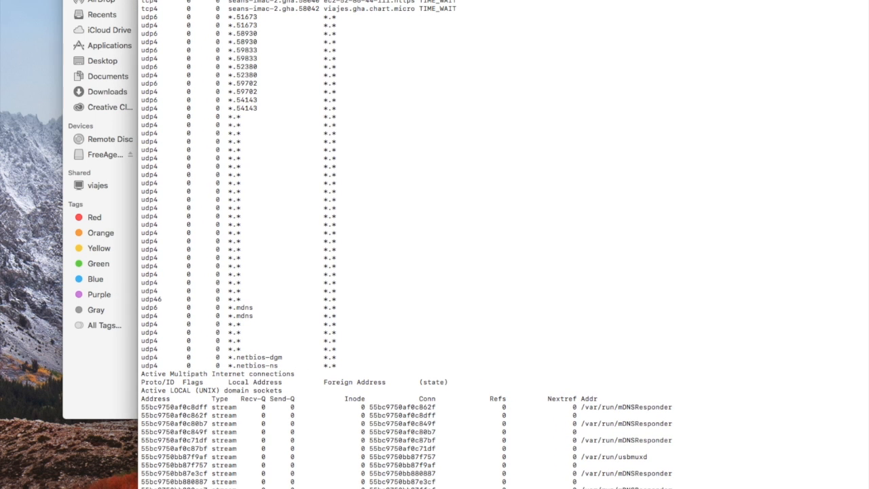
{"action": "scroll", "scroll_direction": "down", "scroll_amount": 3}
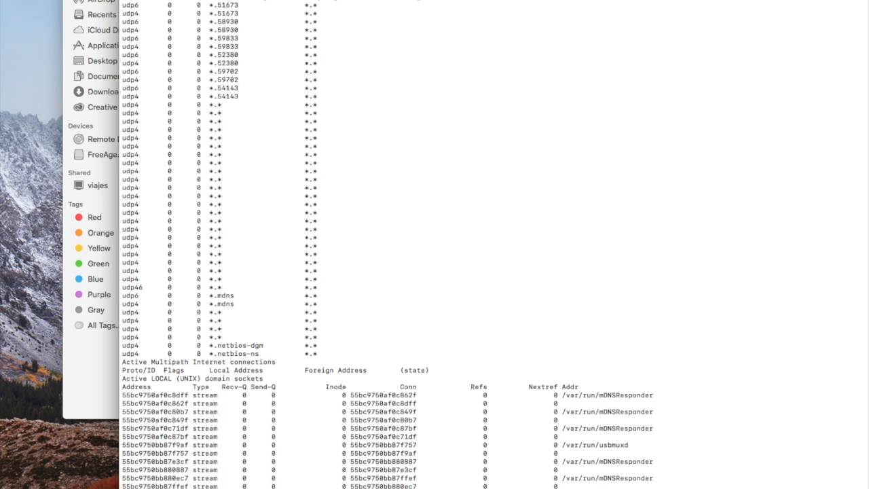
{"action": "scroll", "scroll_direction": "down", "scroll_amount": 3}
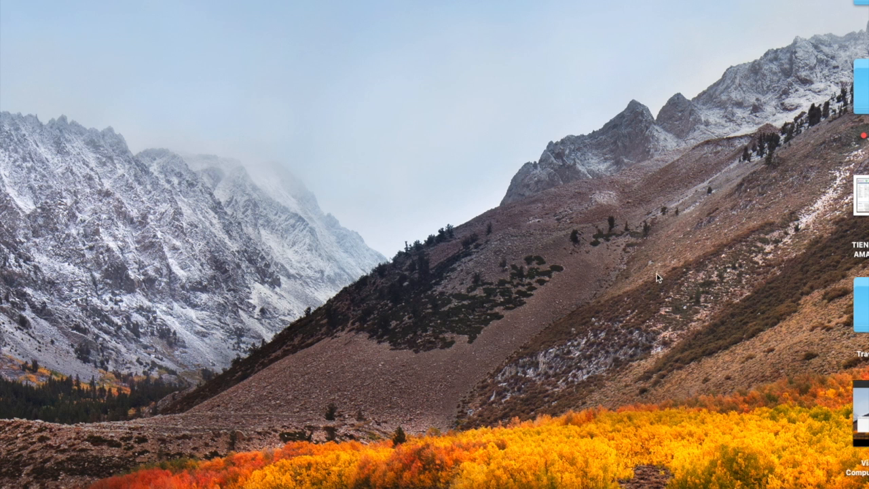
{"action": "mouse_move", "coordinate": [677, 104]}
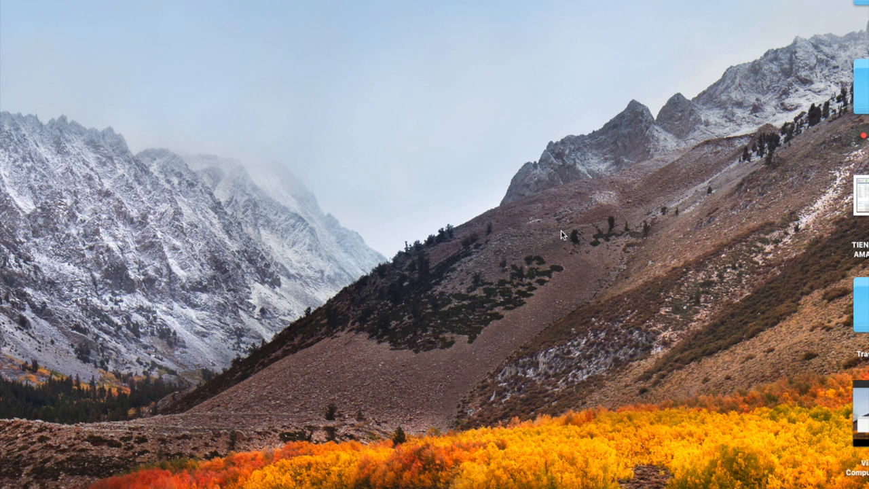
{"action": "mouse_move", "coordinate": [557, 234]}
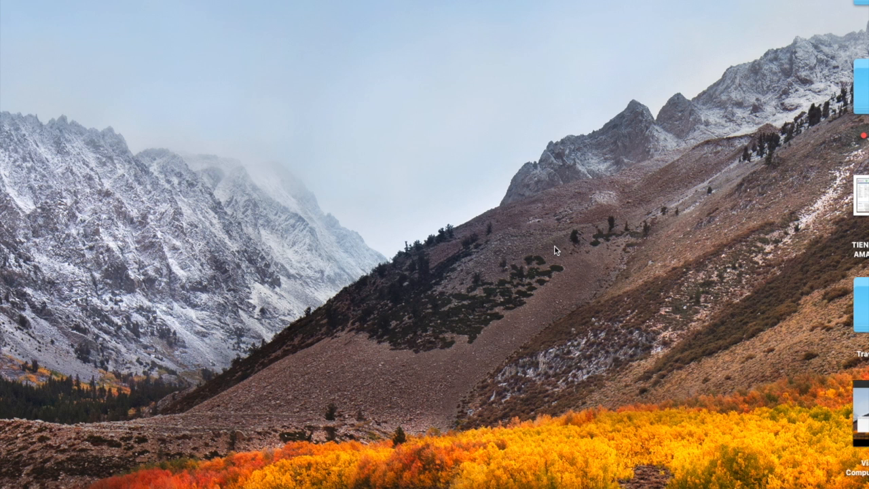
{"action": "mouse_move", "coordinate": [554, 249]}
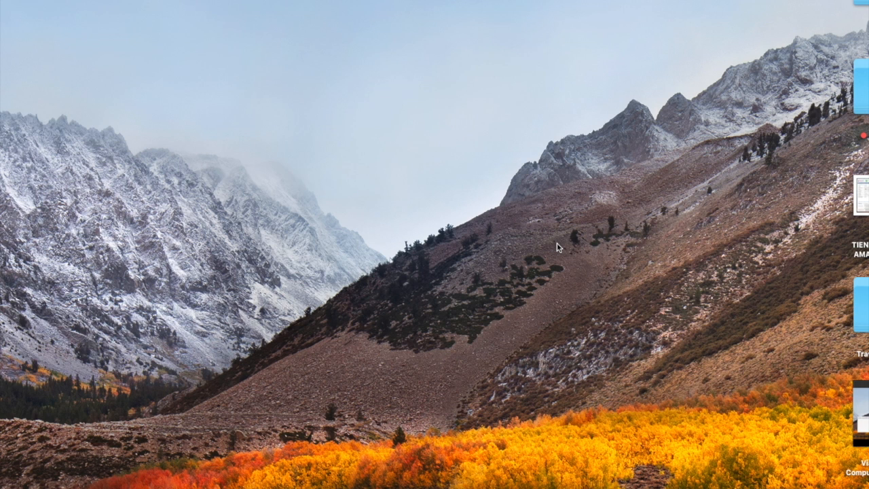
{"action": "mouse_move", "coordinate": [701, 228]}
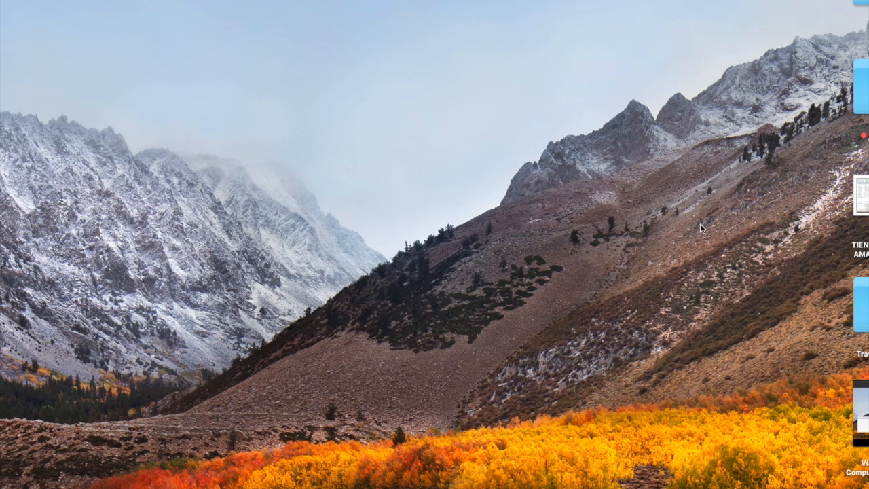
{"action": "mouse_move", "coordinate": [682, 219]}
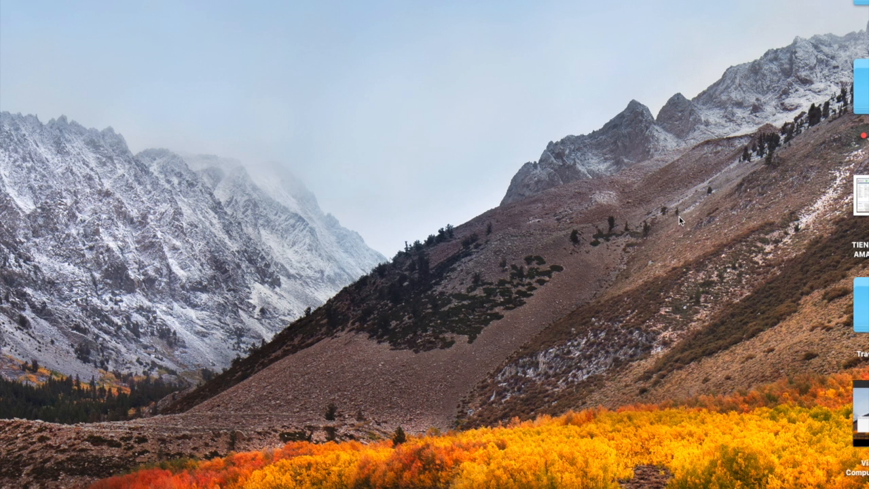
{"action": "mouse_move", "coordinate": [647, 212]}
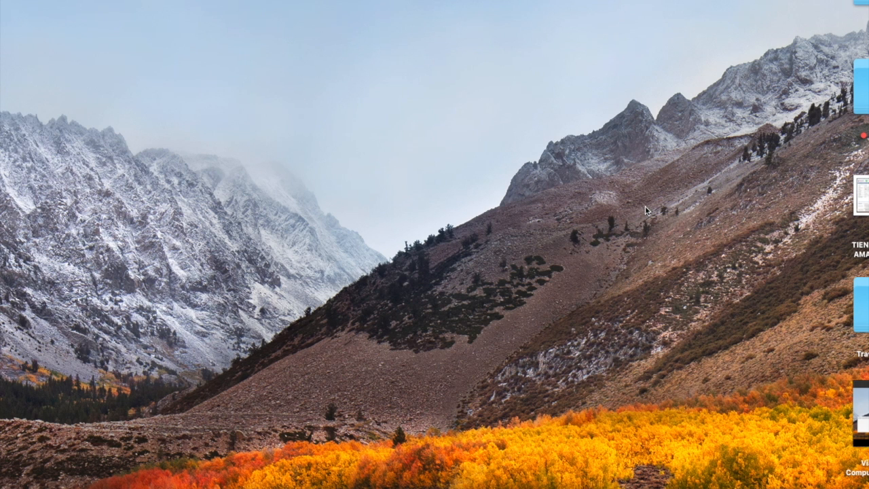
{"action": "mouse_move", "coordinate": [606, 191]}
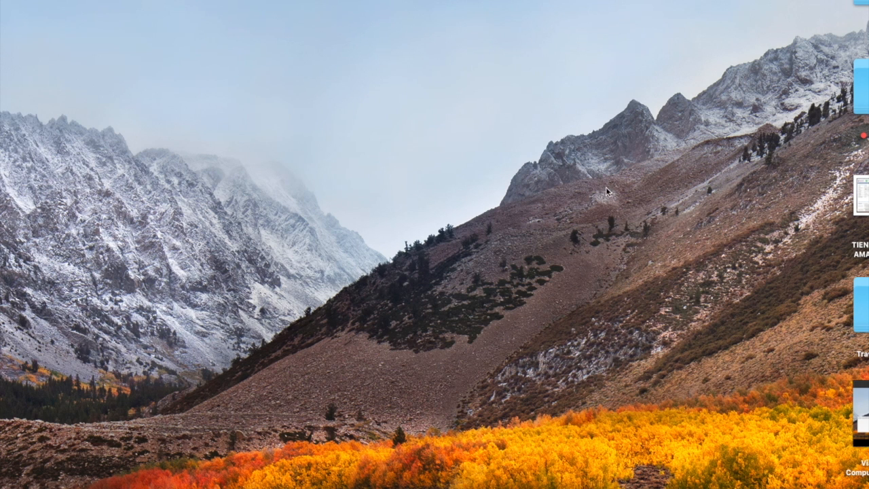
{"action": "mouse_move", "coordinate": [605, 197]}
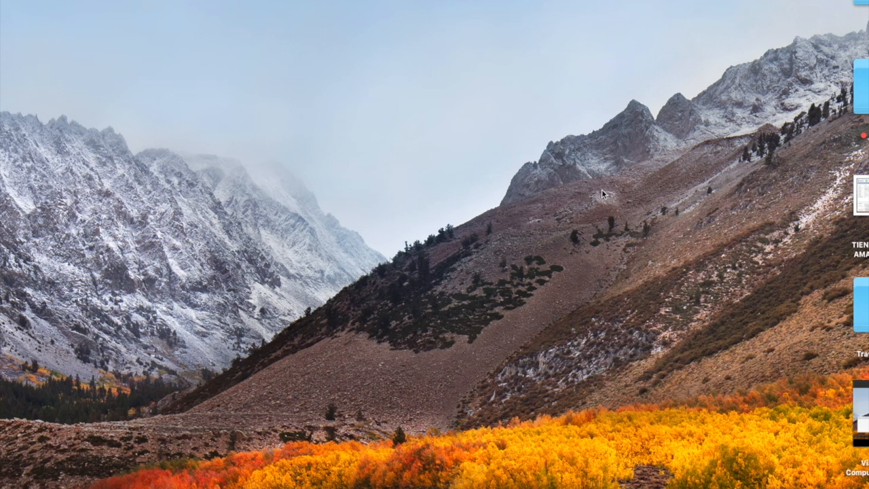
{"action": "mouse_move", "coordinate": [618, 206]}
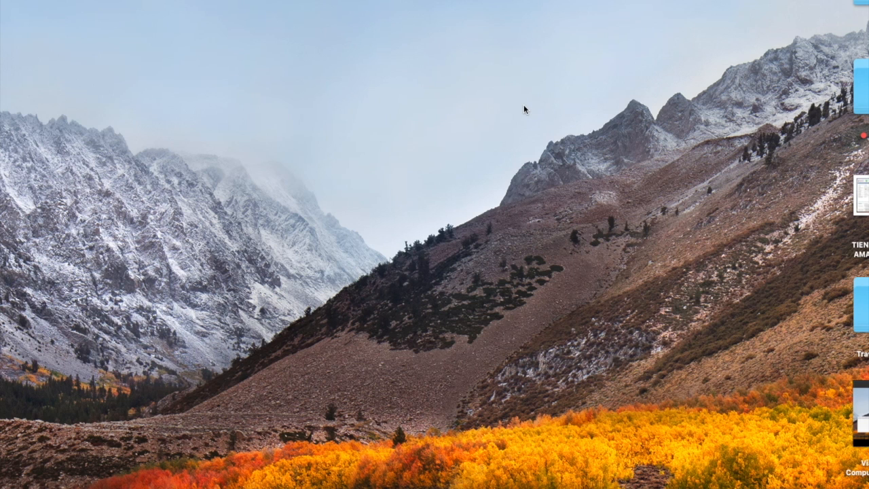
{"action": "mouse_move", "coordinate": [547, 136]}
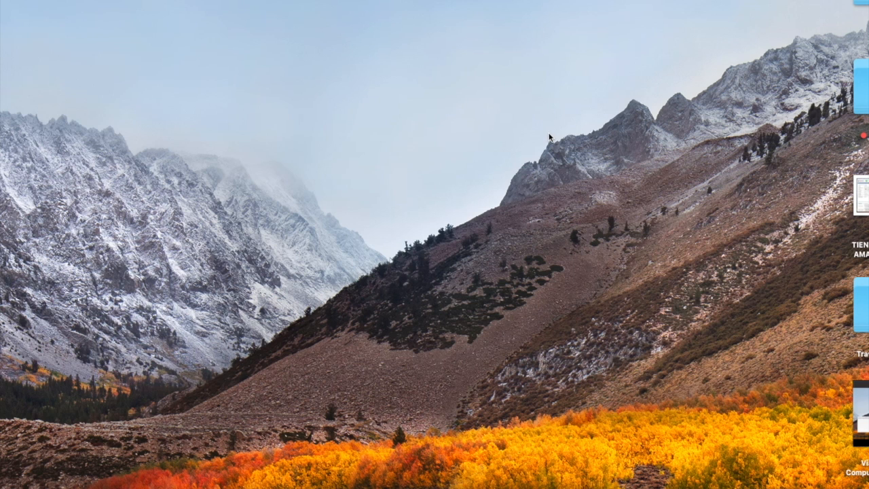
{"action": "mouse_move", "coordinate": [277, 50]}
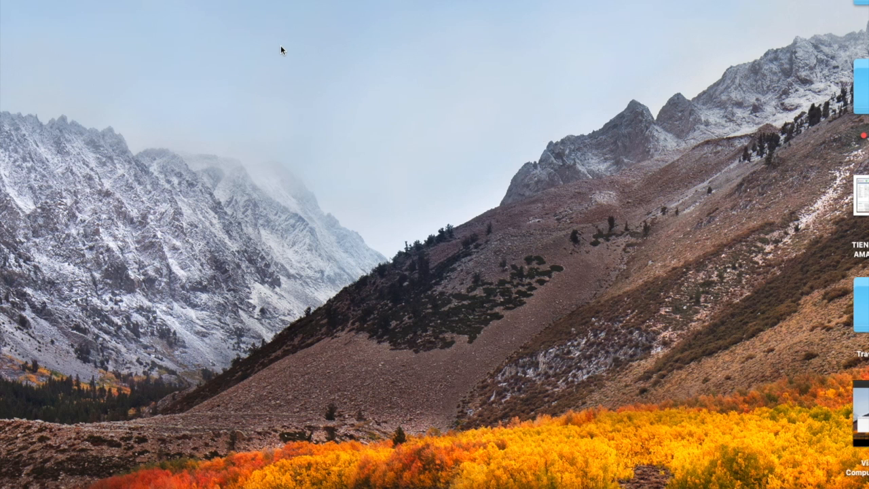
{"action": "mouse_move", "coordinate": [289, 53]}
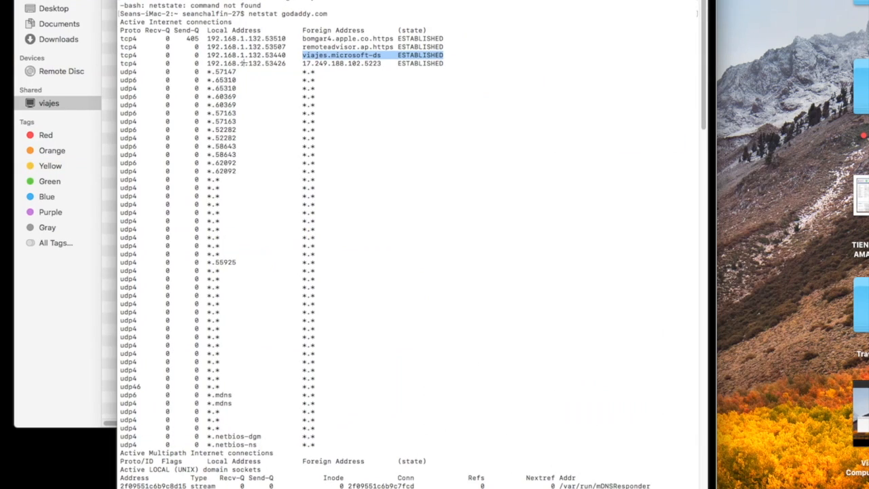
Step: Highlight the viajes.microsoft-ds ESTABLISHED line as the suspicious connection
{"action": "left_click_drag", "start_coordinate": [280, 34], "coordinate": [442, 79]}
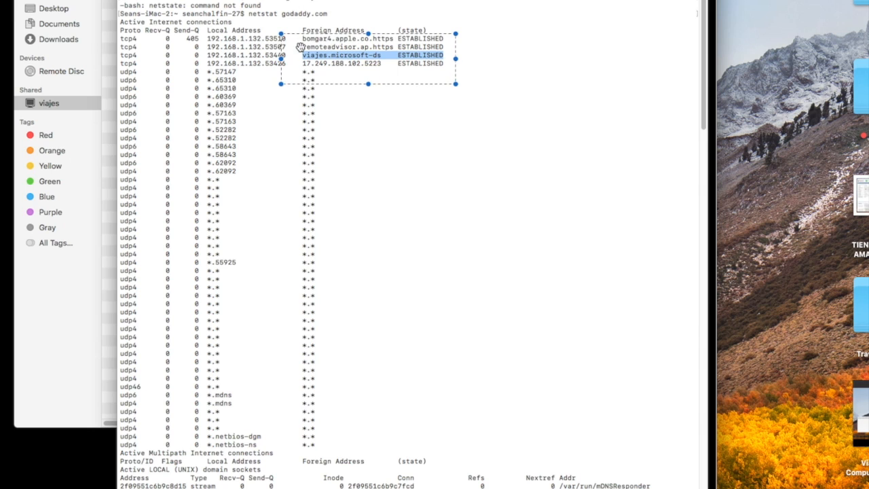
{"action": "mouse_move", "coordinate": [329, 52]}
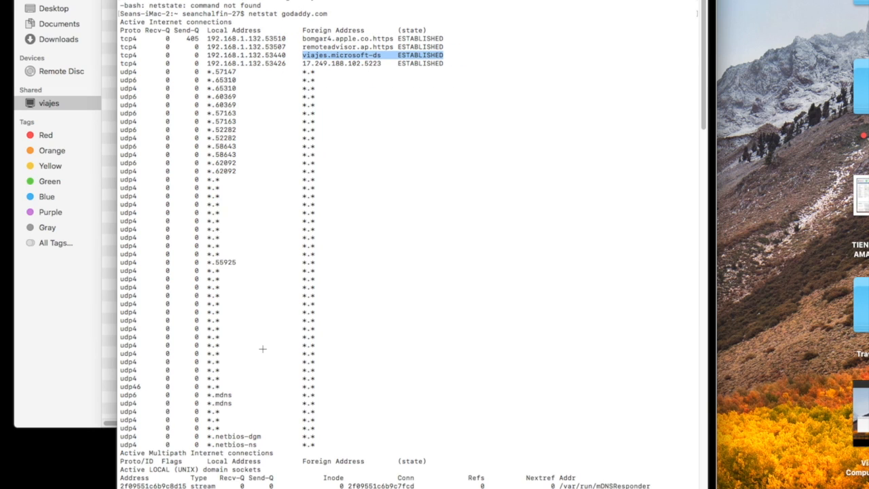
{"action": "mouse_move", "coordinate": [182, 98]}
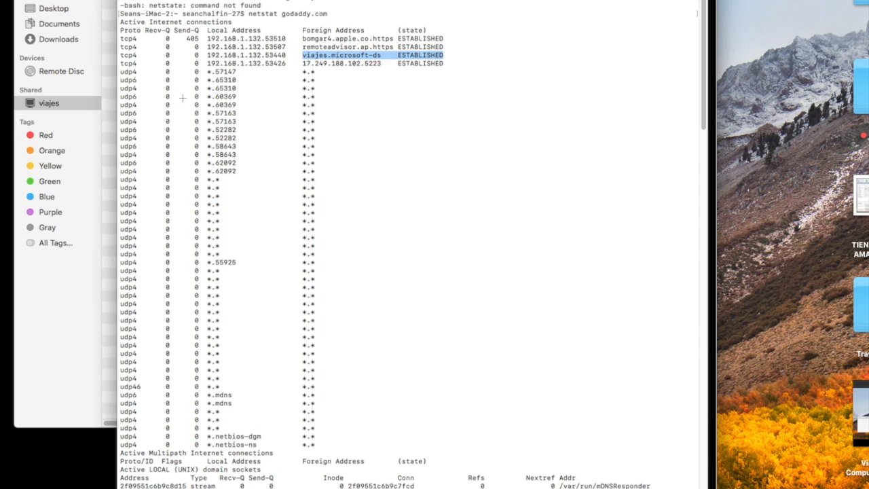